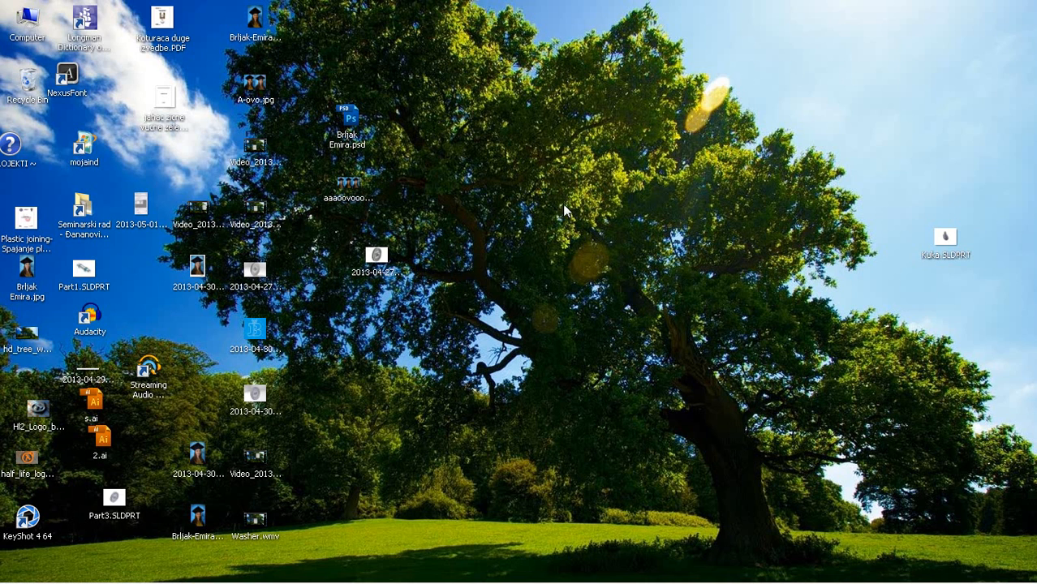
{"action": "mouse_move", "coordinate": [544, 283]}
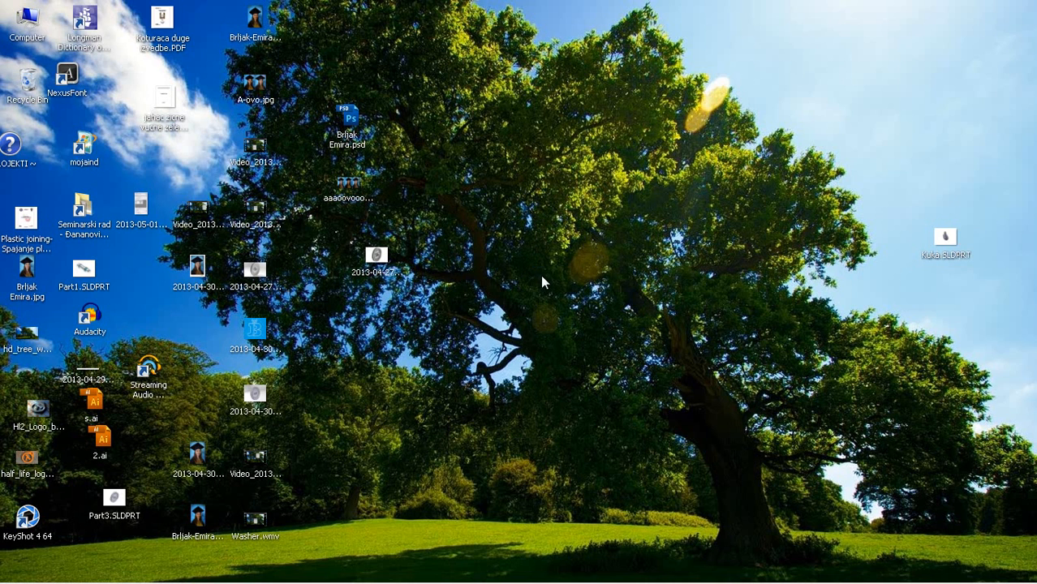
{"action": "mouse_move", "coordinate": [555, 276]}
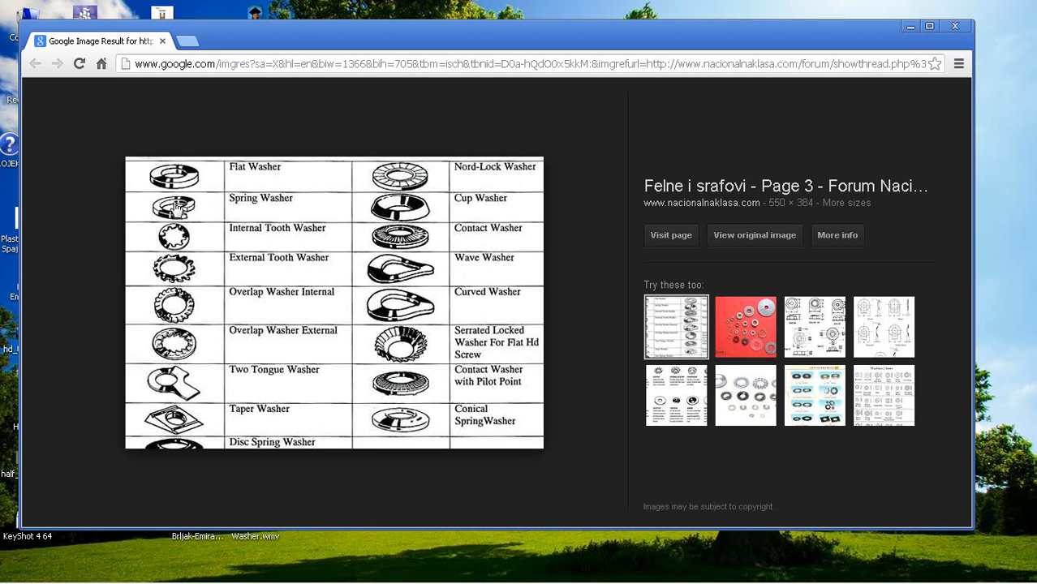
{"action": "mouse_move", "coordinate": [234, 221]}
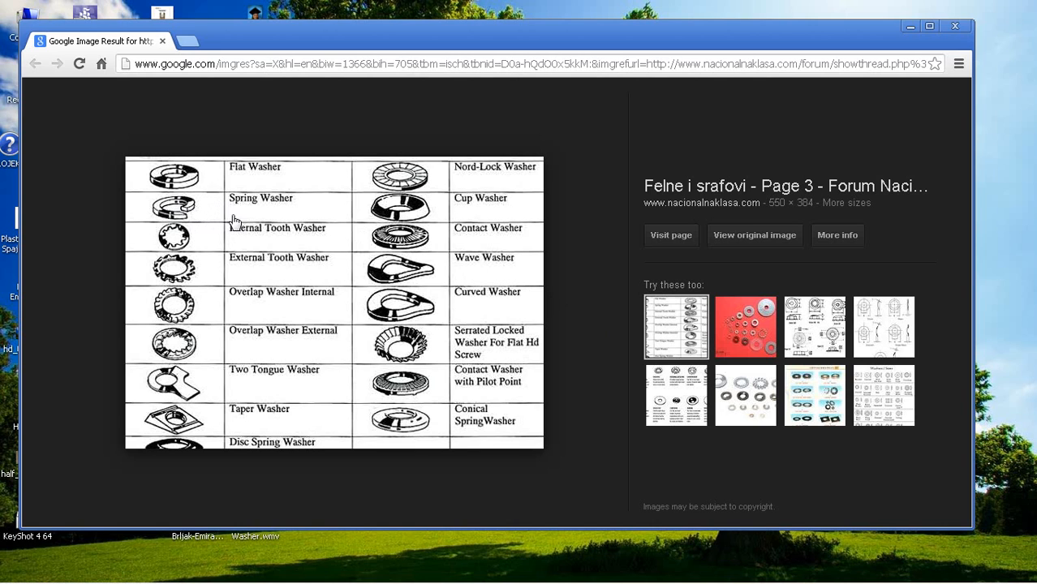
{"action": "mouse_move", "coordinate": [261, 98]}
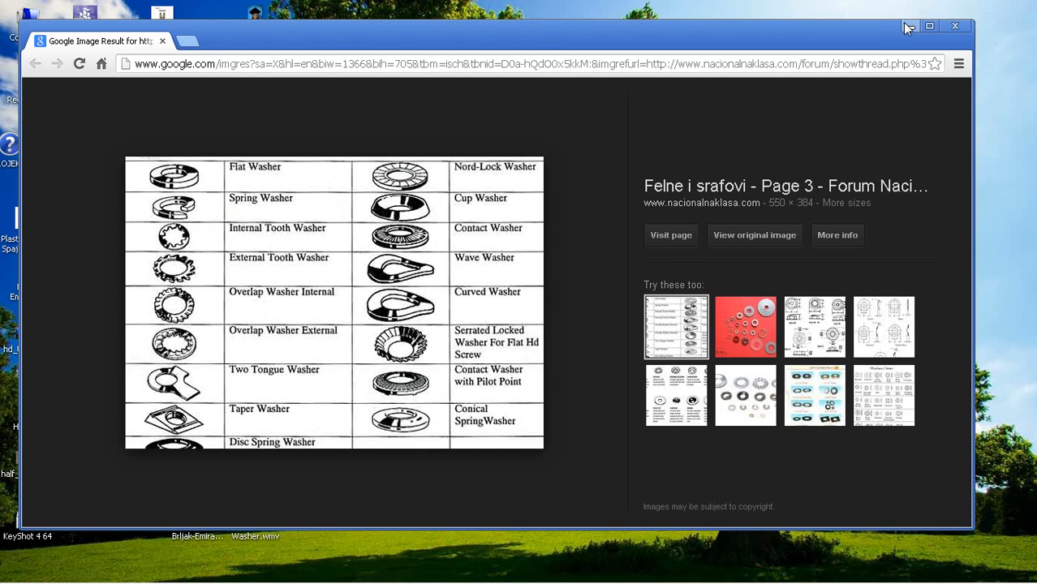
Close the washer reference image, launch SolidWorks, start a new part and sketch on the Front Plane.
{"action": "left_click", "coordinate": [928, 28]}
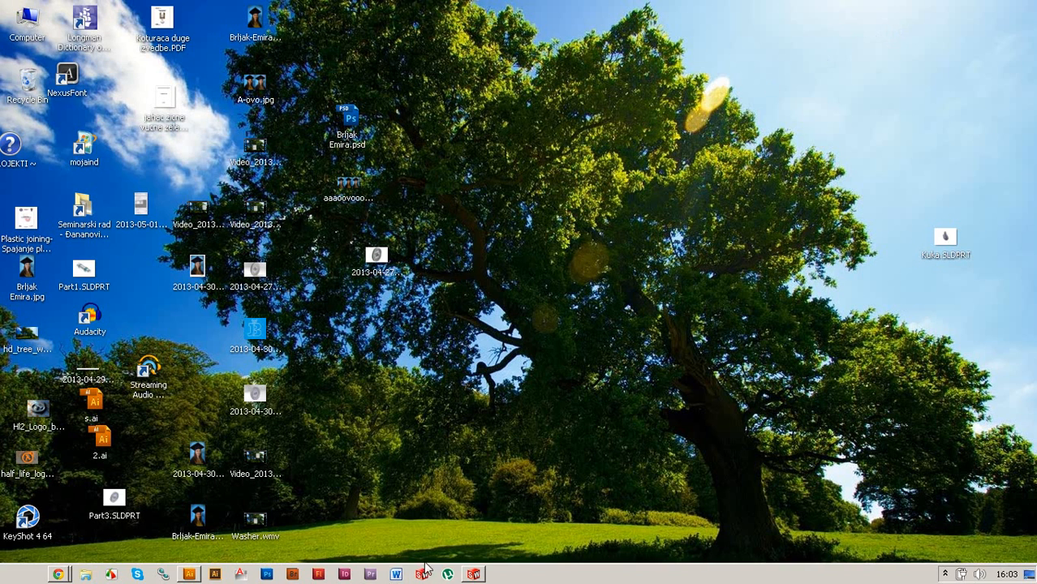
{"action": "left_click", "coordinate": [470, 575]}
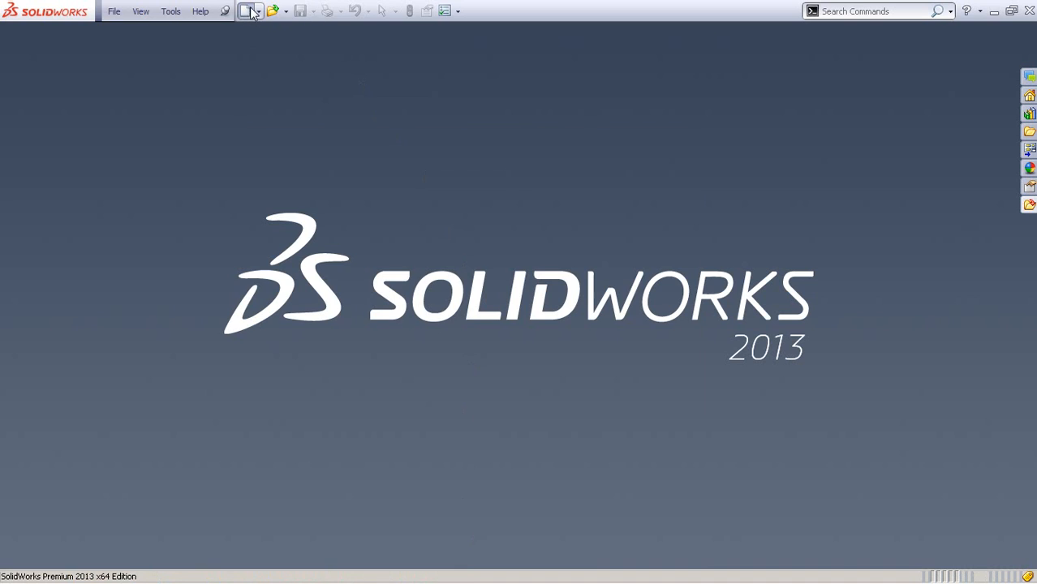
{"action": "left_click", "coordinate": [248, 10]}
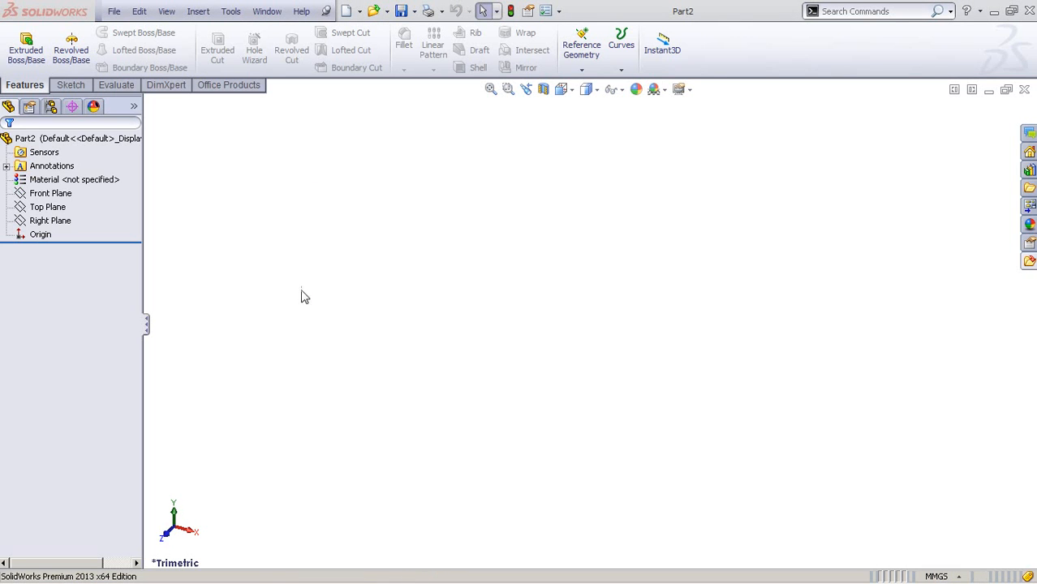
{"action": "left_click", "coordinate": [51, 193]}
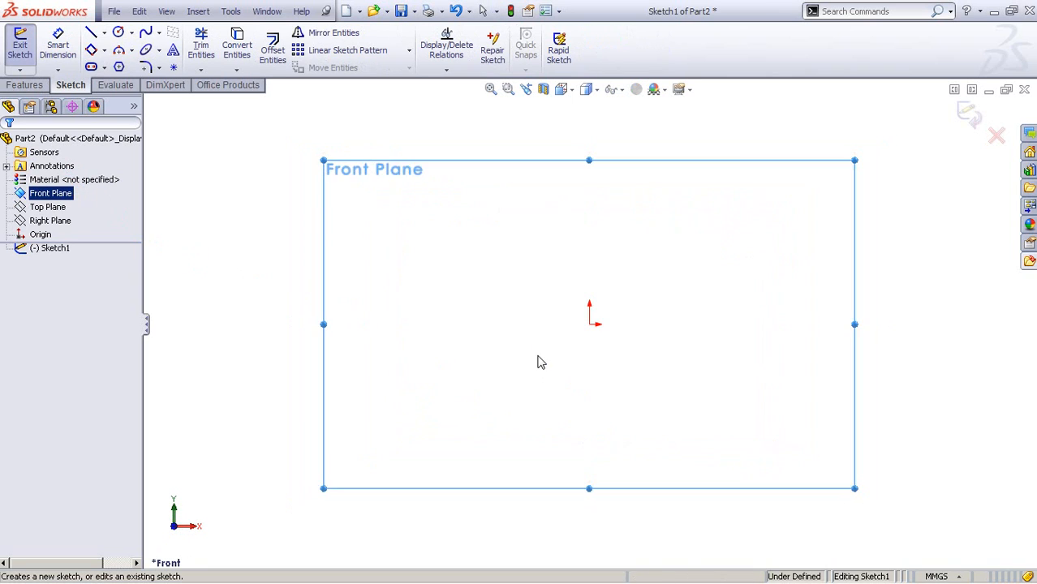
Draw a circle at the origin and dimension it to 60 mm diameter.
{"action": "right_click", "coordinate": [542, 362]}
{"action": "type", "text": "60"}
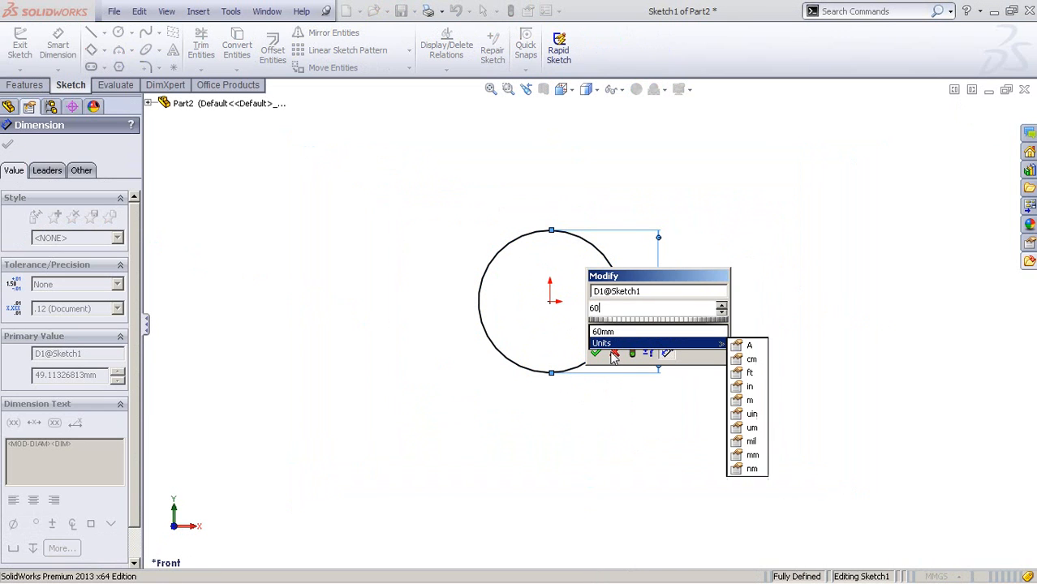
{"action": "left_click", "coordinate": [596, 354]}
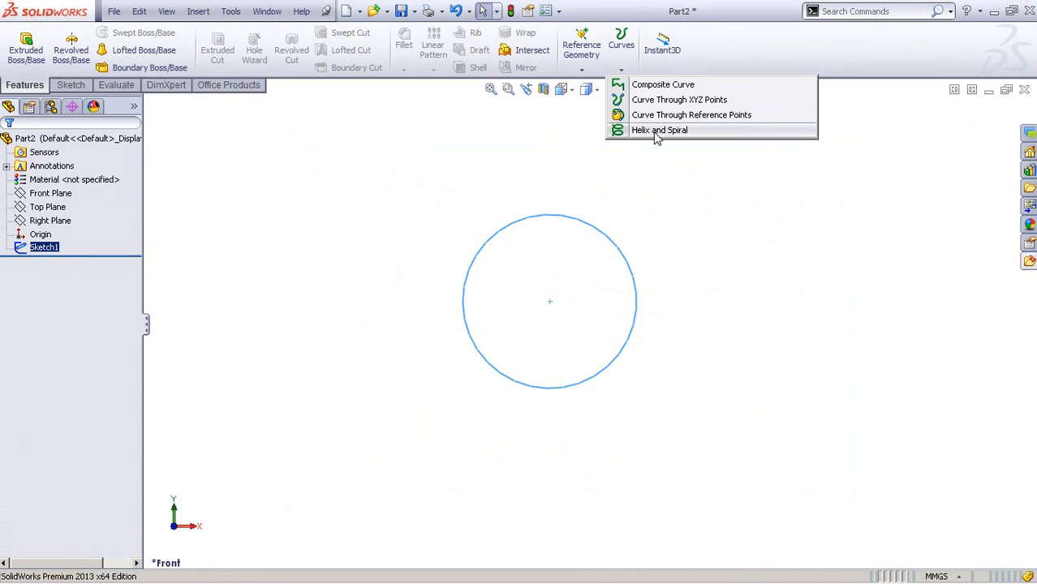
Create a variable-pitch Helix/Spiral on the 60 mm circle: pitch 10 mm, 1 revolution, height 10 mm.
{"action": "left_click", "coordinate": [658, 130]}
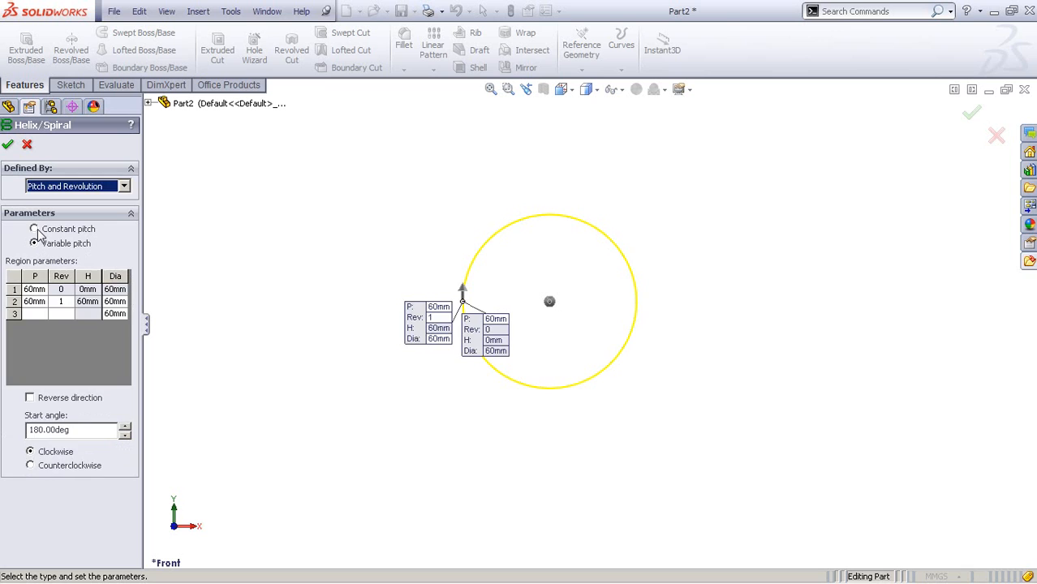
{"action": "left_click", "coordinate": [35, 243]}
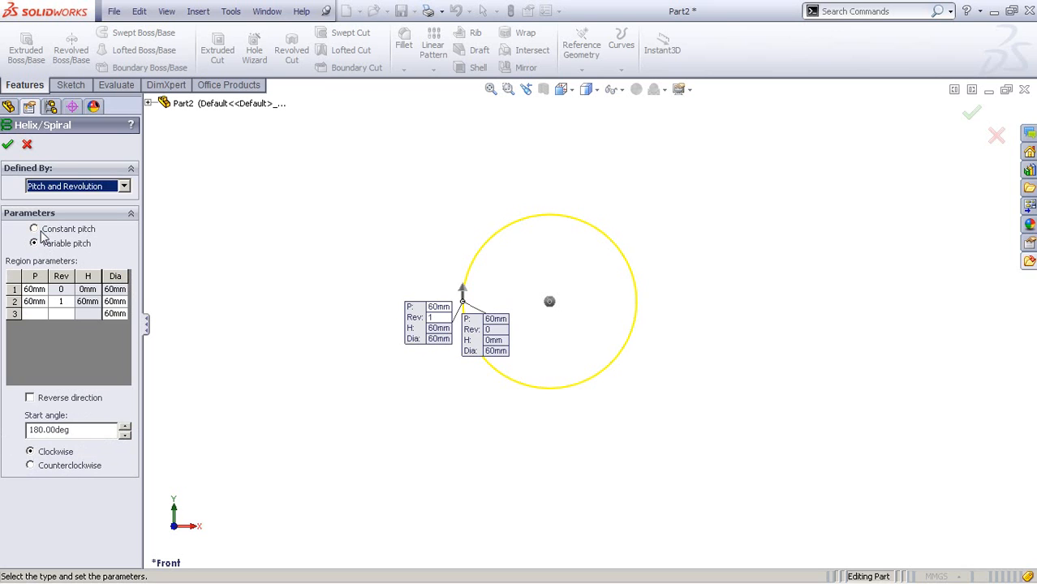
{"action": "left_click", "coordinate": [34, 229]}
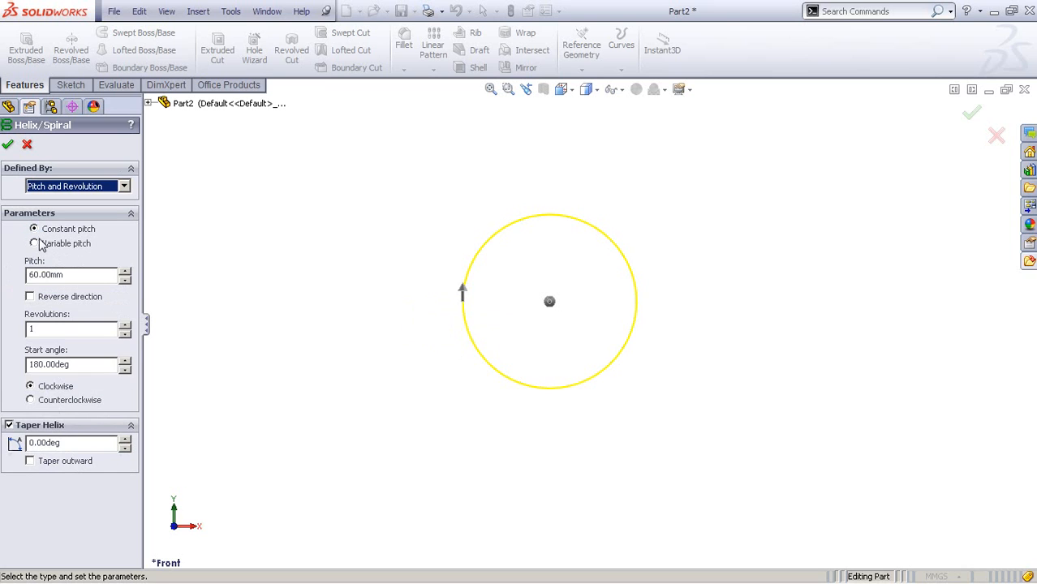
{"action": "left_click", "coordinate": [34, 243]}
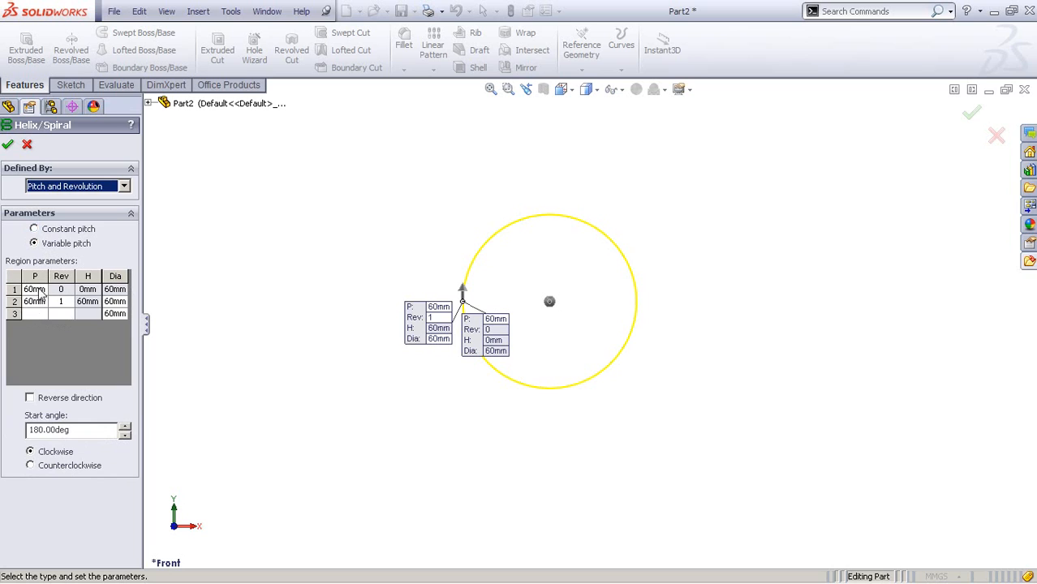
{"action": "left_click", "coordinate": [36, 289]}
{"action": "type", "text": "10"}
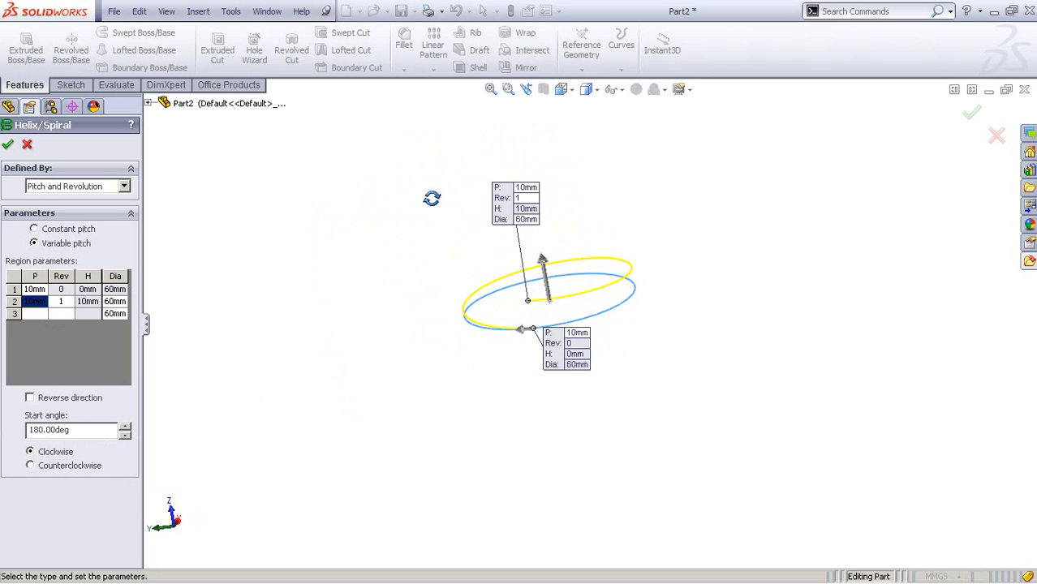
{"action": "left_click", "coordinate": [8, 143]}
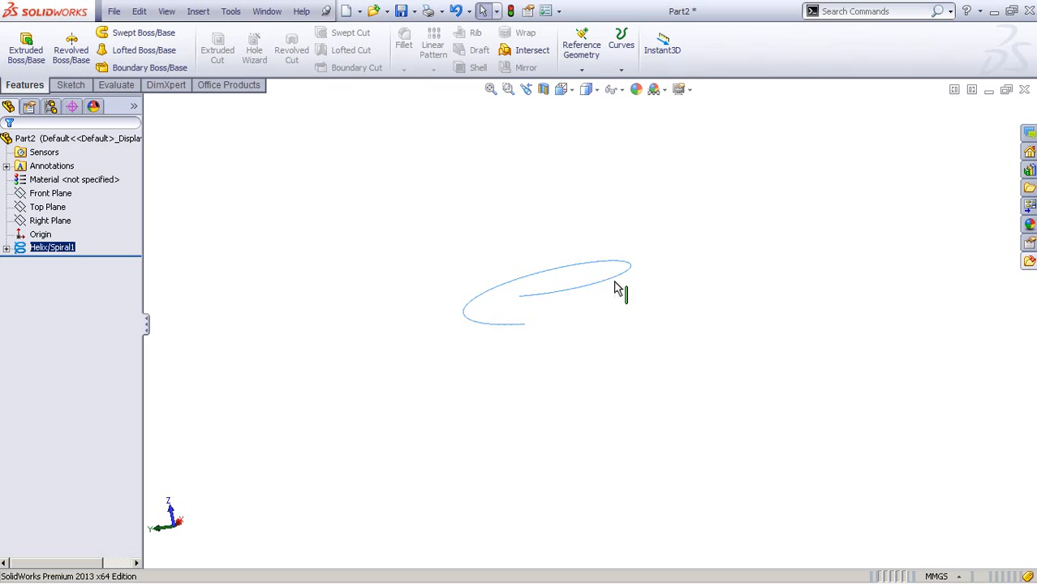
Sketch a 30 mm circle on the Front Plane and build a second variable-pitch spiral from it.
{"action": "left_click", "coordinate": [51, 193]}
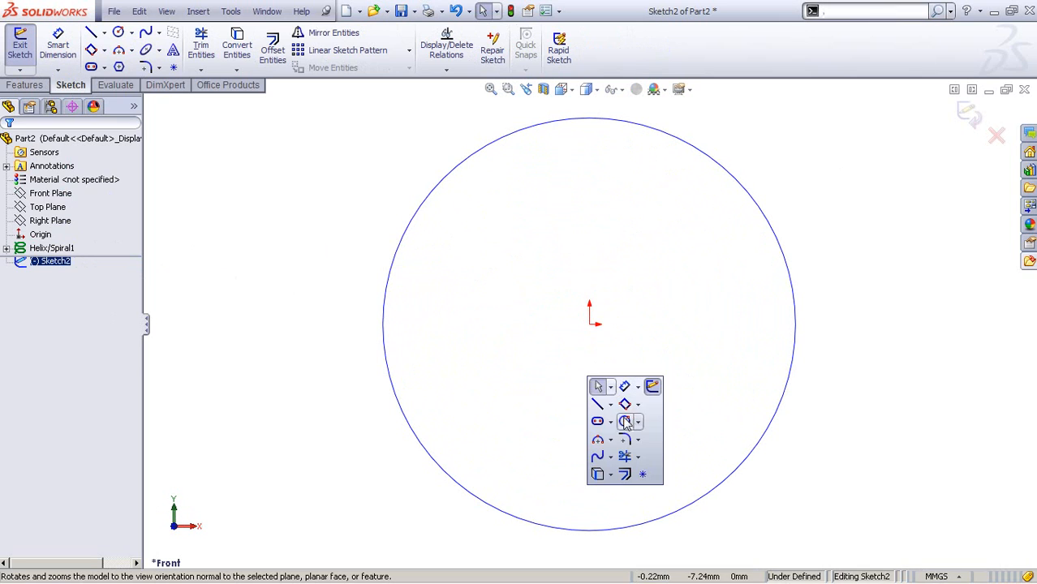
{"action": "left_click", "coordinate": [597, 422]}
{"action": "type", "text": "3"}
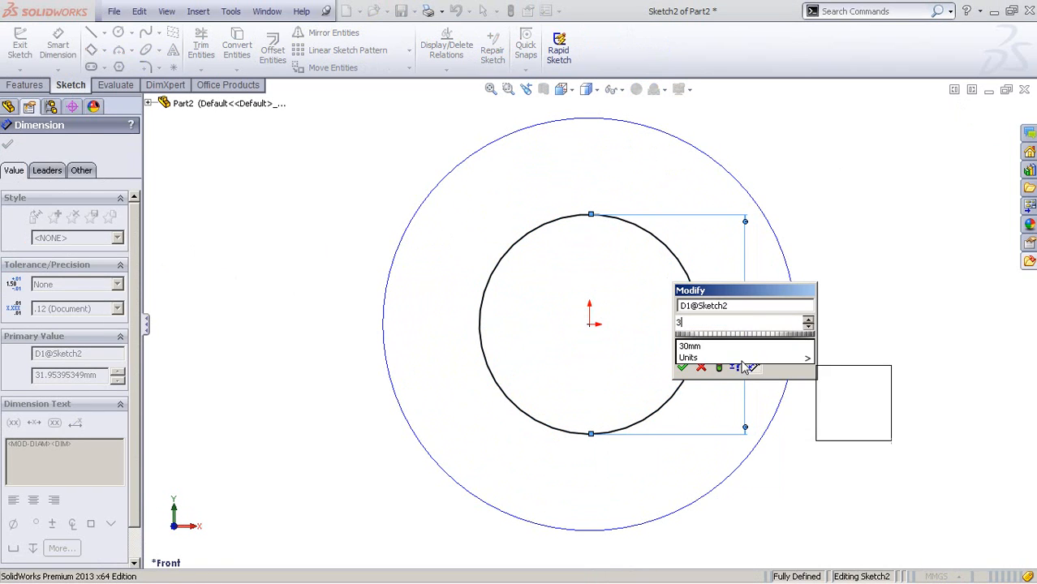
{"action": "left_click", "coordinate": [681, 367]}
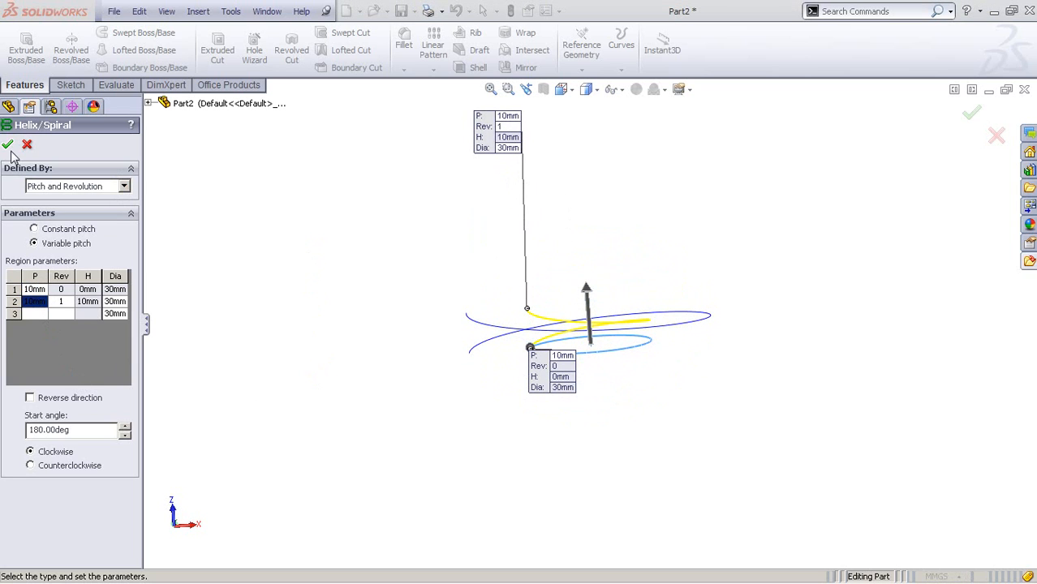
{"action": "left_click", "coordinate": [6, 145]}
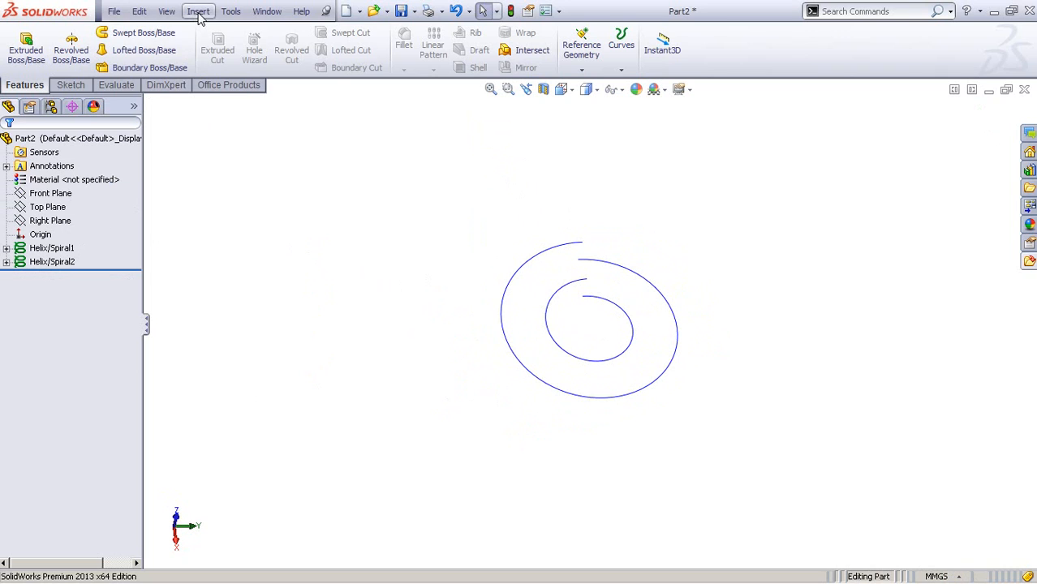
Create a Boundary Surface spanning the two spiral curves as a flat C-shaped washer surface.
{"action": "left_click", "coordinate": [198, 9]}
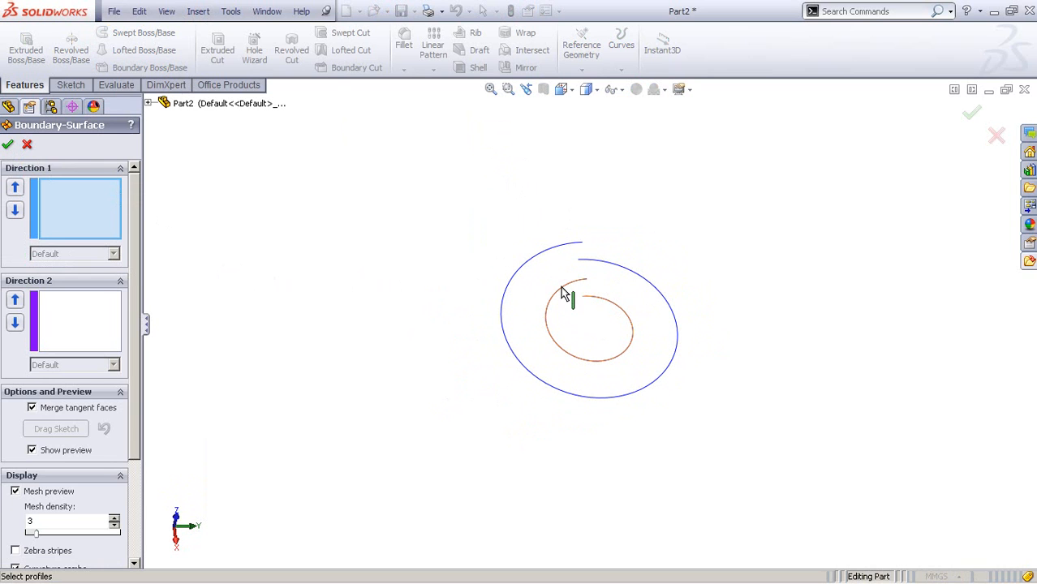
{"action": "left_click", "coordinate": [576, 292]}
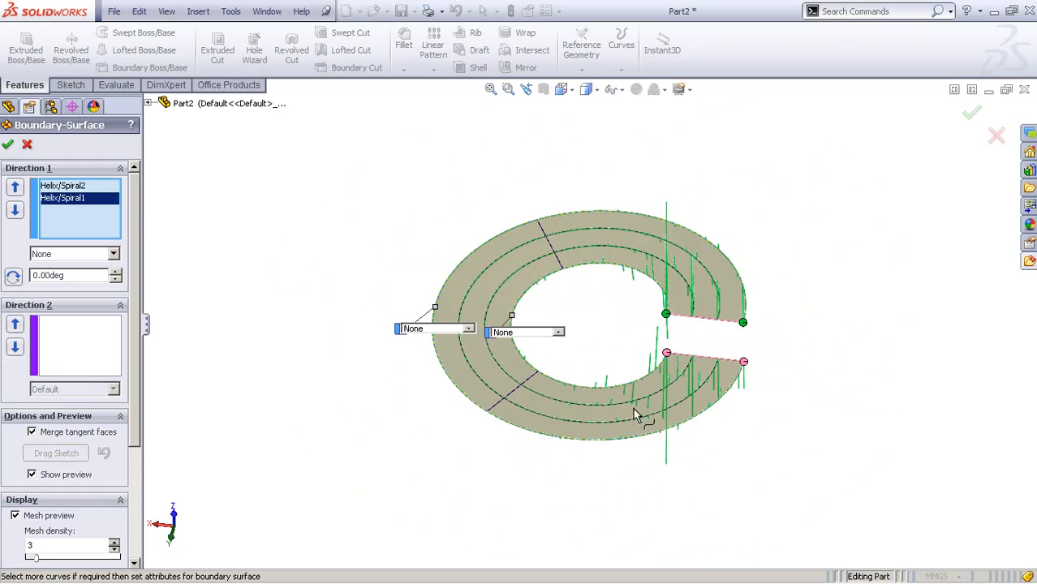
{"action": "left_click_drag", "start_coordinate": [632, 414], "coordinate": [714, 284]}
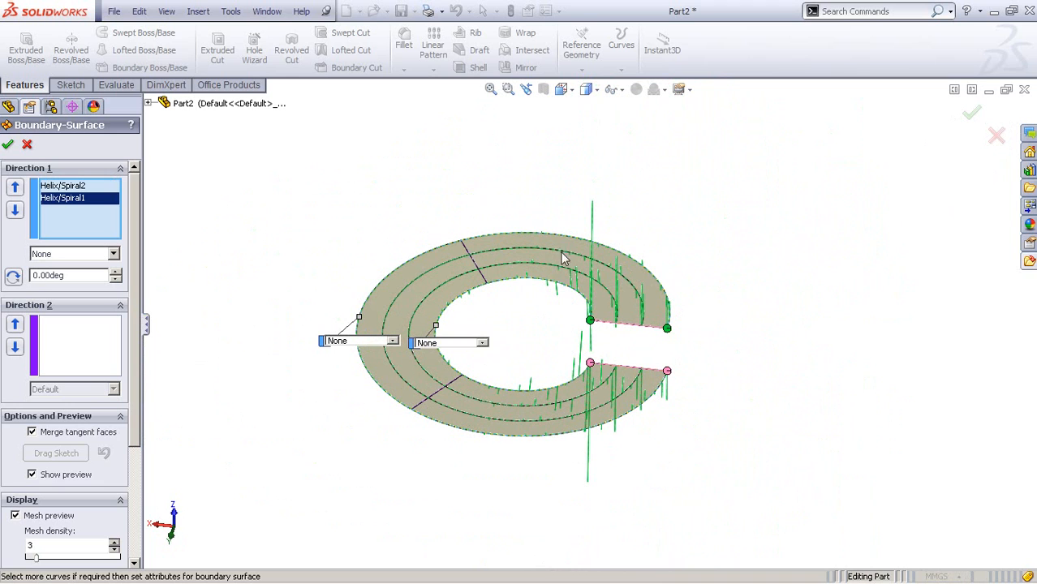
{"action": "mouse_move", "coordinate": [593, 354]}
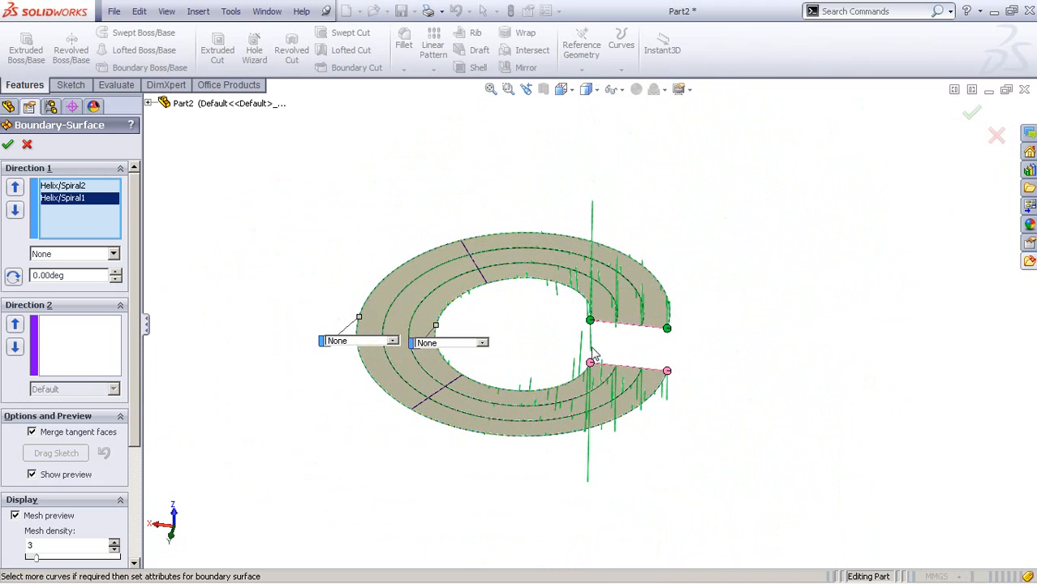
{"action": "left_click", "coordinate": [6, 144]}
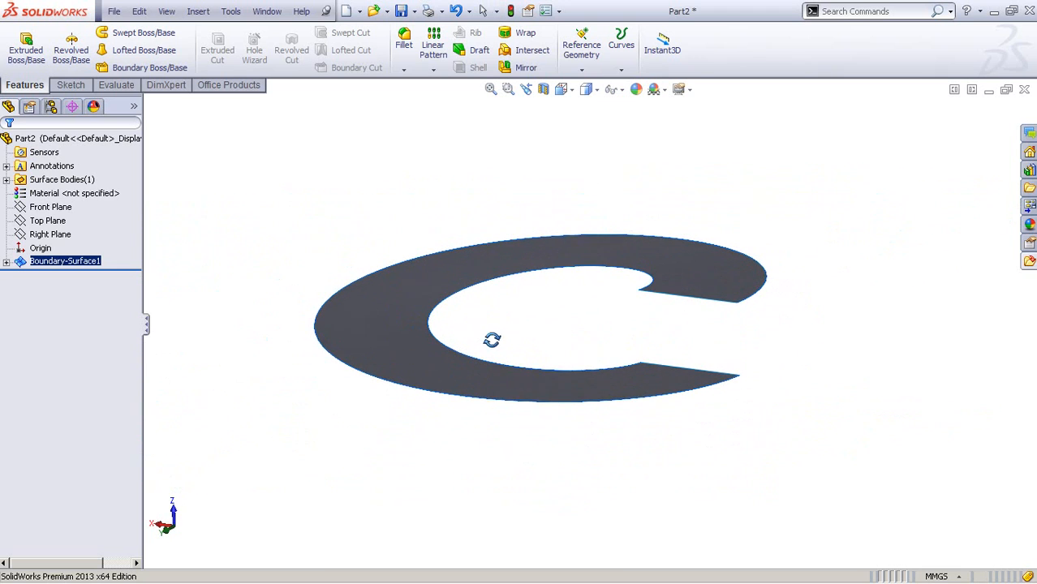
Thicken Boundary-Surface1 into a solid 2.00 mm thick.
{"action": "left_click", "coordinate": [198, 10]}
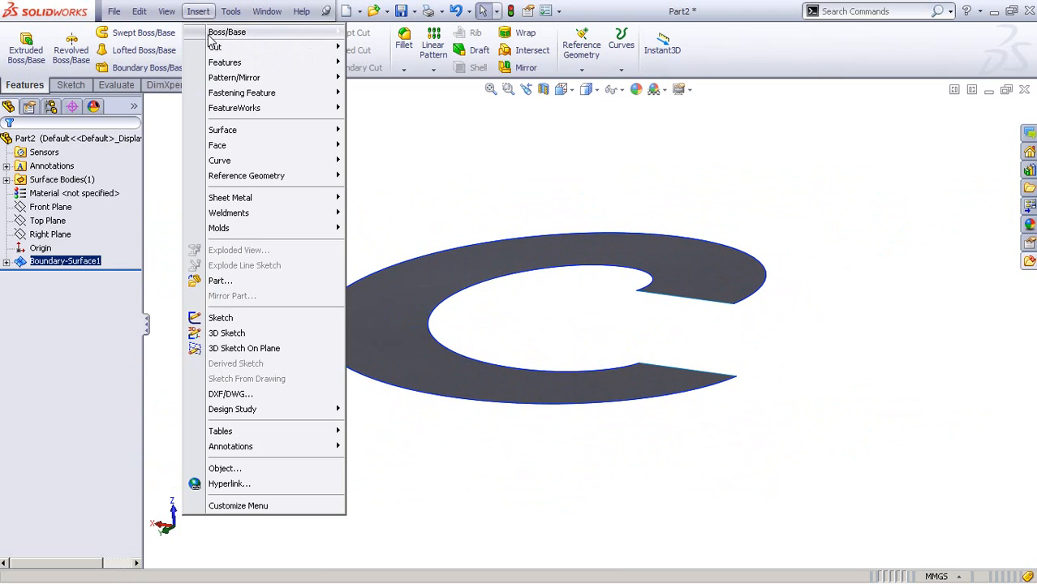
{"action": "mouse_move", "coordinate": [227, 33]}
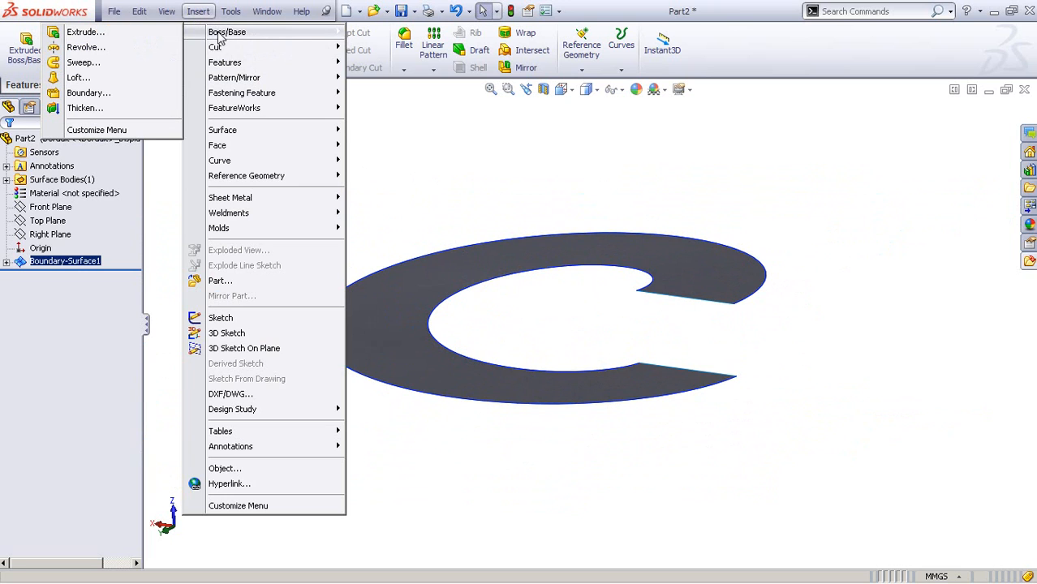
{"action": "mouse_move", "coordinate": [84, 107]}
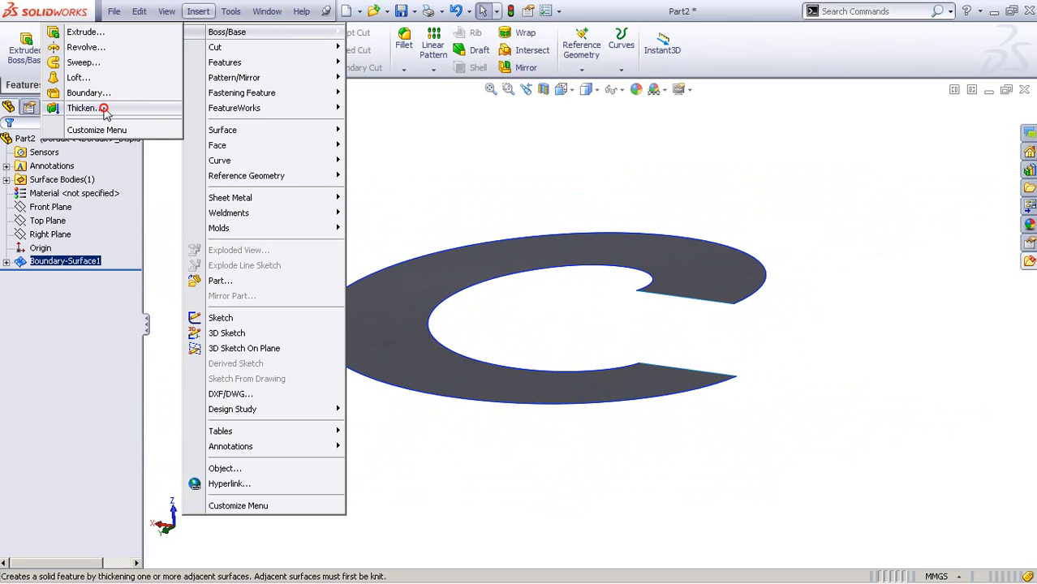
{"action": "left_click", "coordinate": [79, 107]}
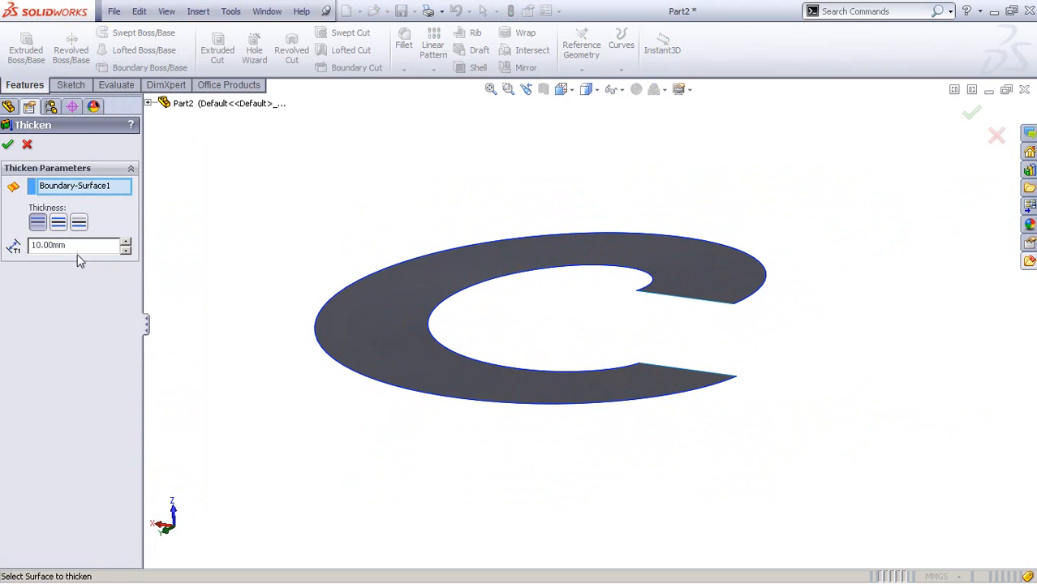
{"action": "left_click", "coordinate": [73, 245]}
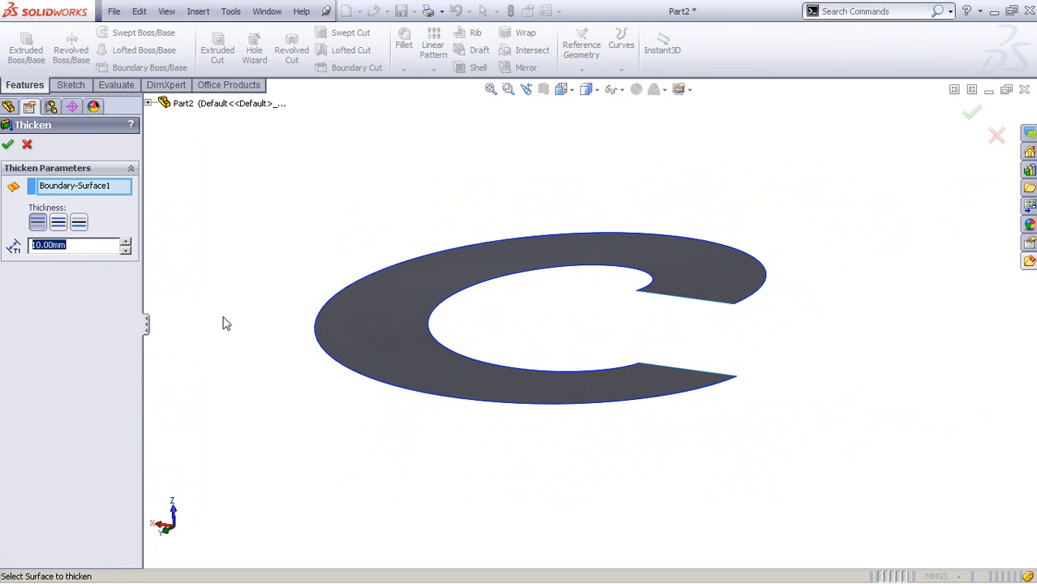
{"action": "type", "text": "1.00mm"}
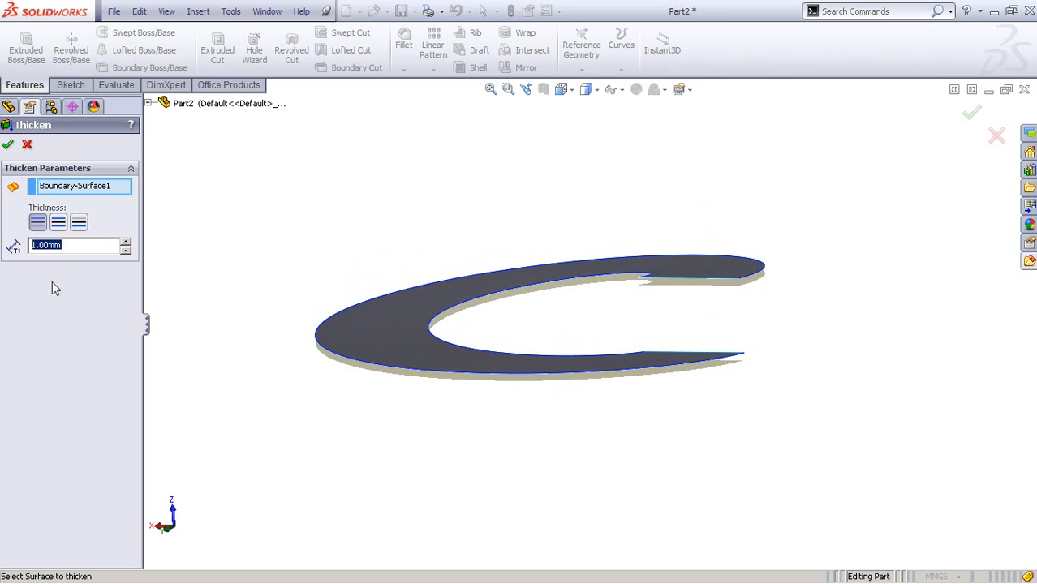
{"action": "type", "text": "2.00mm"}
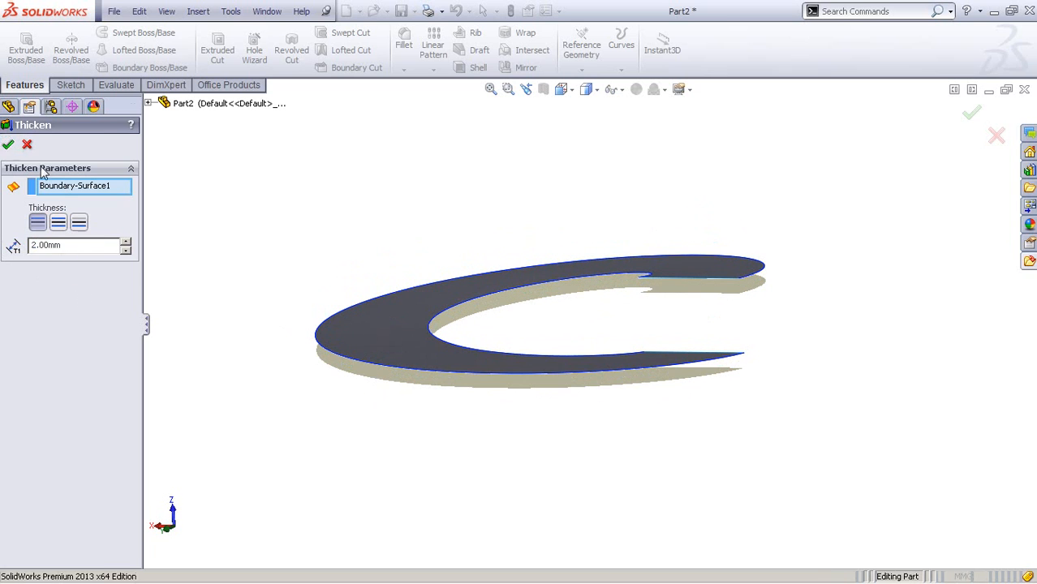
{"action": "left_click", "coordinate": [8, 145]}
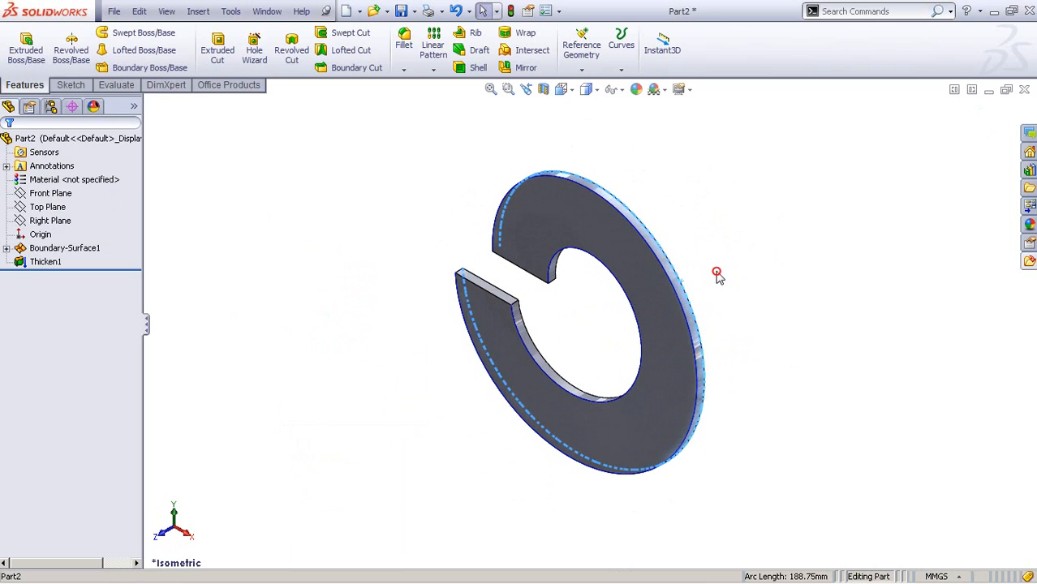
Deselect the washer edge to view the finished 2 mm solid split washer.
{"action": "left_click", "coordinate": [714, 320]}
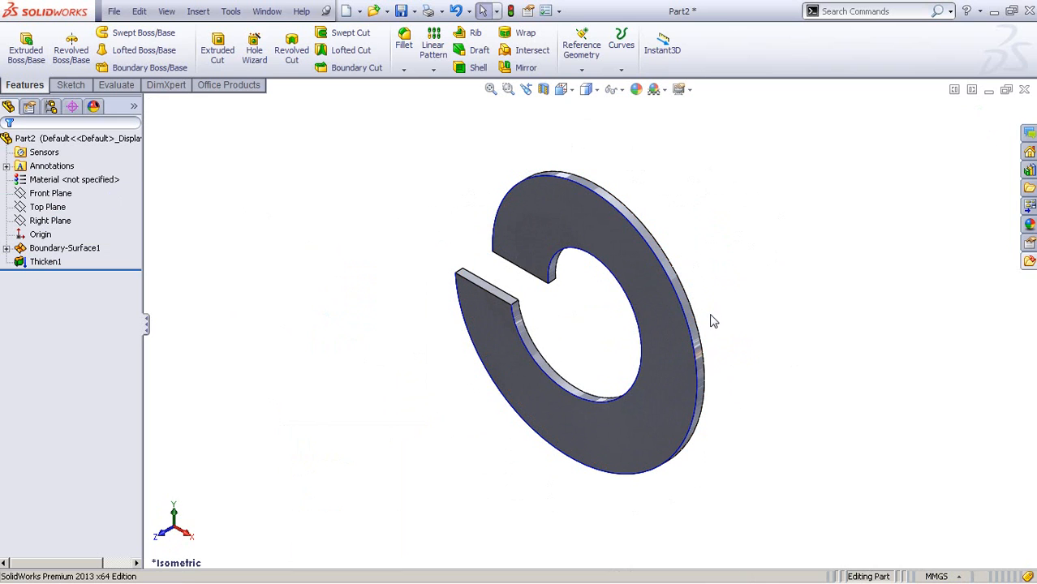